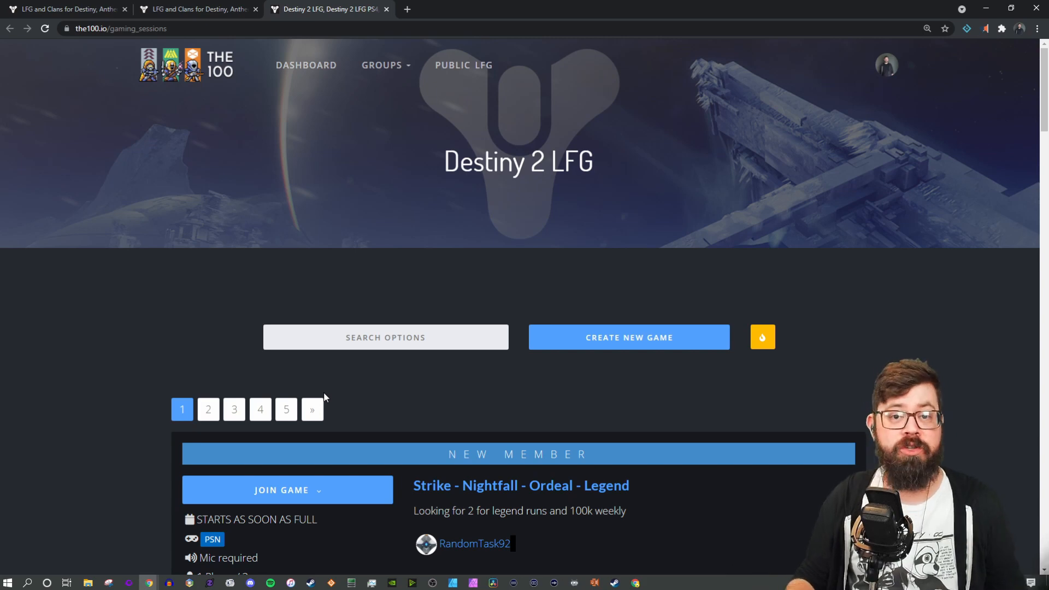
- Review the first listed Vault of Glass session and the ways to join it
{"action": "scroll", "scroll_direction": "down", "scroll_amount": 3}
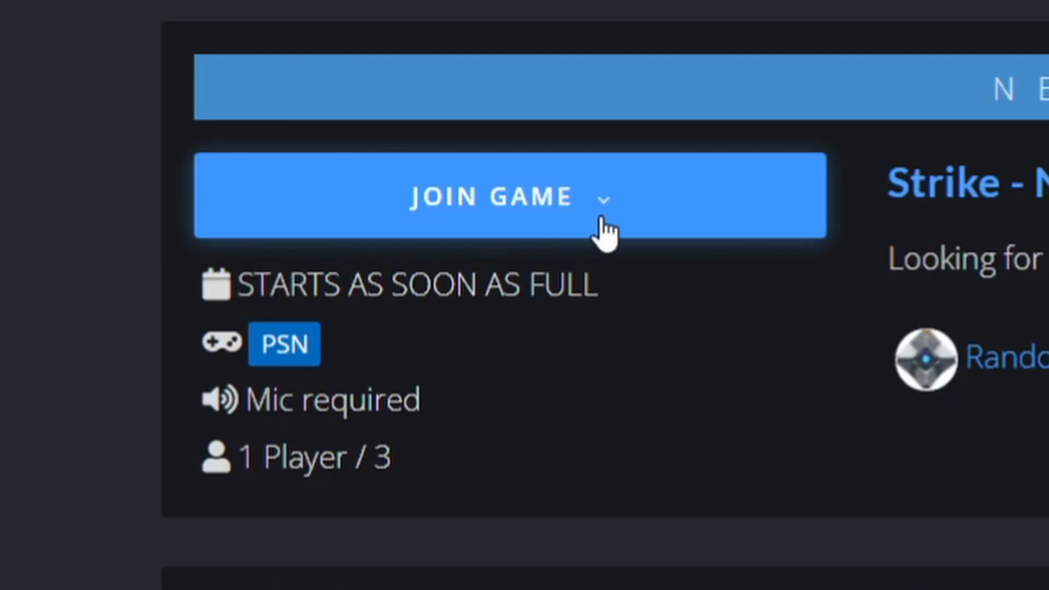
{"action": "left_click", "coordinate": [605, 197]}
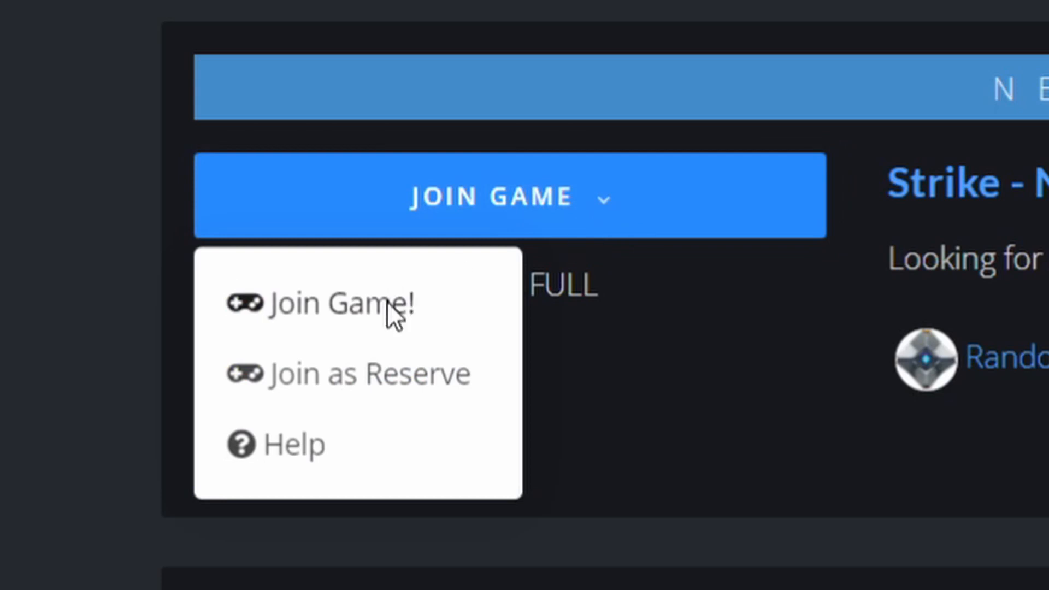
{"action": "mouse_move", "coordinate": [370, 408]}
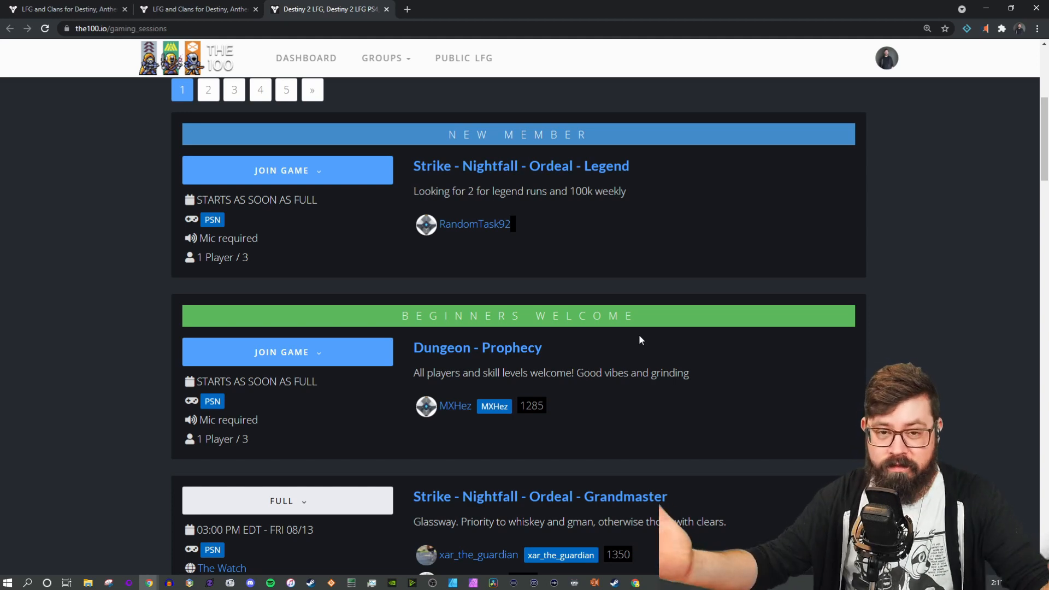
{"action": "scroll", "scroll_direction": "down", "scroll_amount": 3}
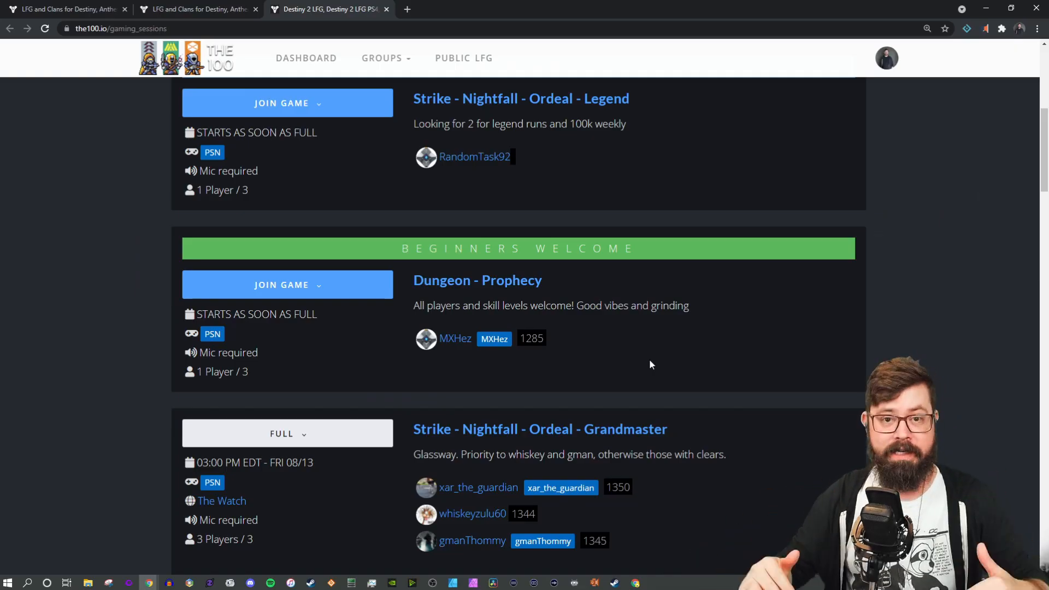
{"action": "scroll", "scroll_direction": "down", "scroll_amount": 3}
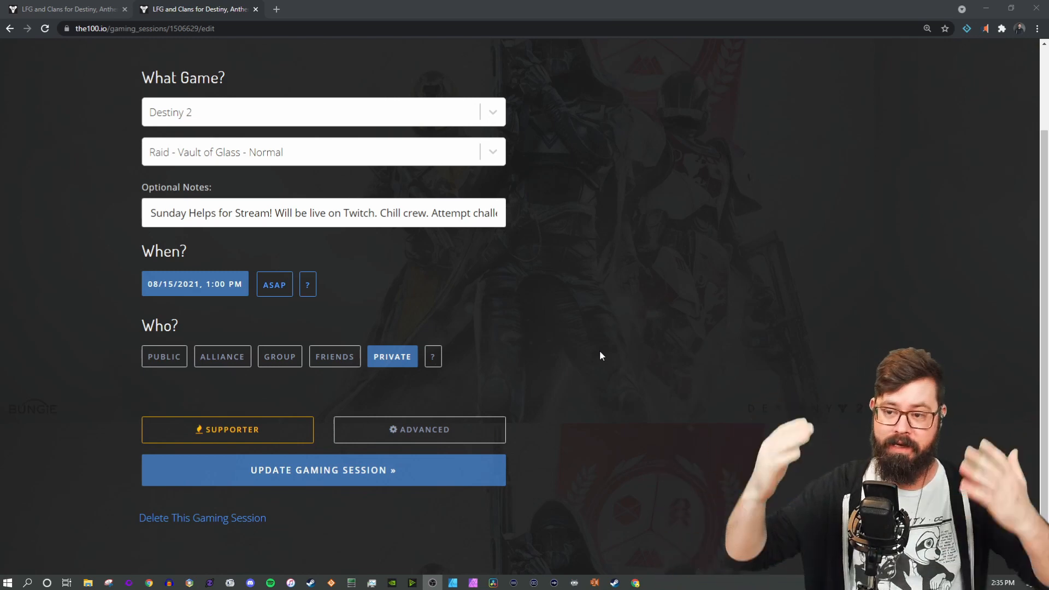
{"action": "mouse_move", "coordinate": [591, 341]}
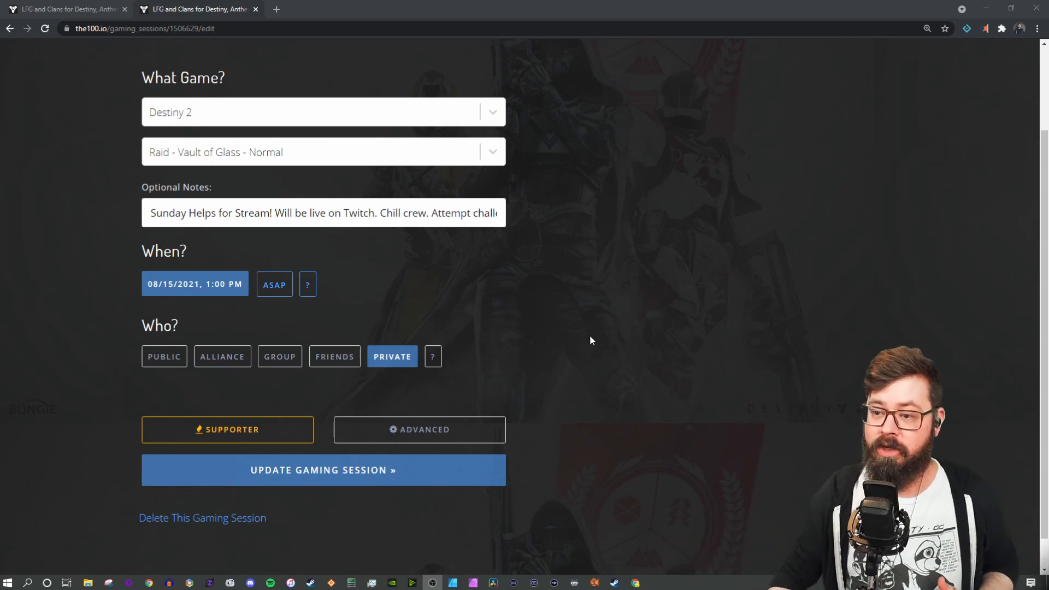
- On the edit form keep Destiny 2 as the game, review the optional notes, and check the 08/15/2021 1:00 PM start
{"action": "left_click", "coordinate": [324, 111]}
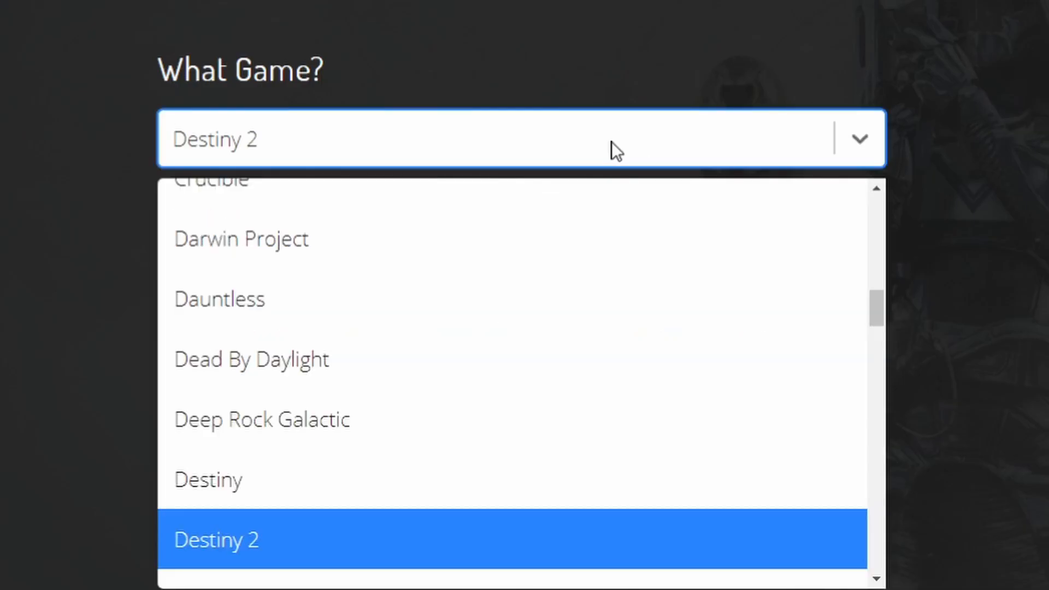
{"action": "left_click", "coordinate": [217, 540]}
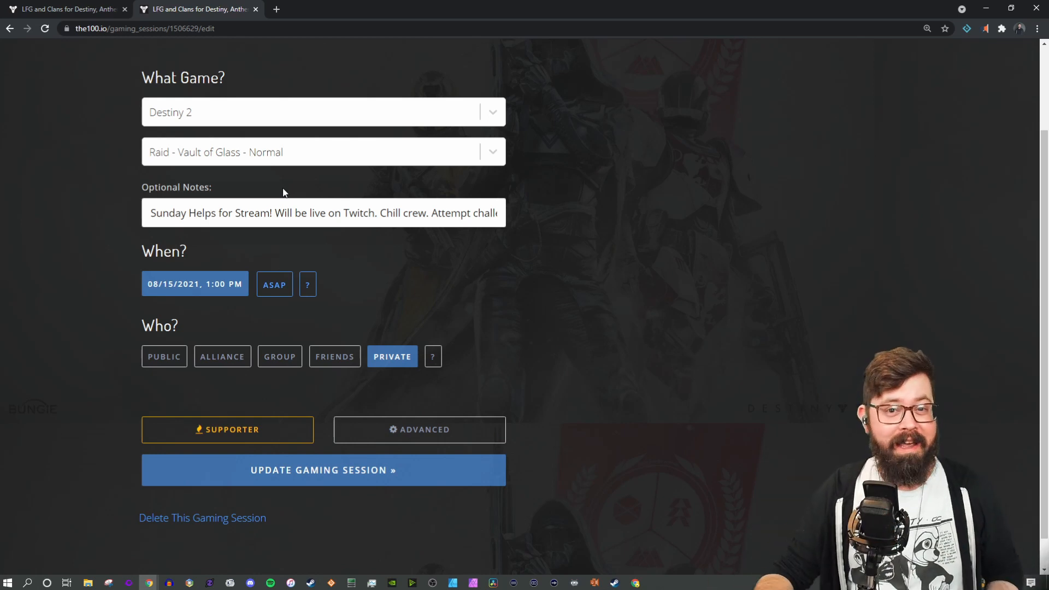
{"action": "left_click", "coordinate": [274, 213]}
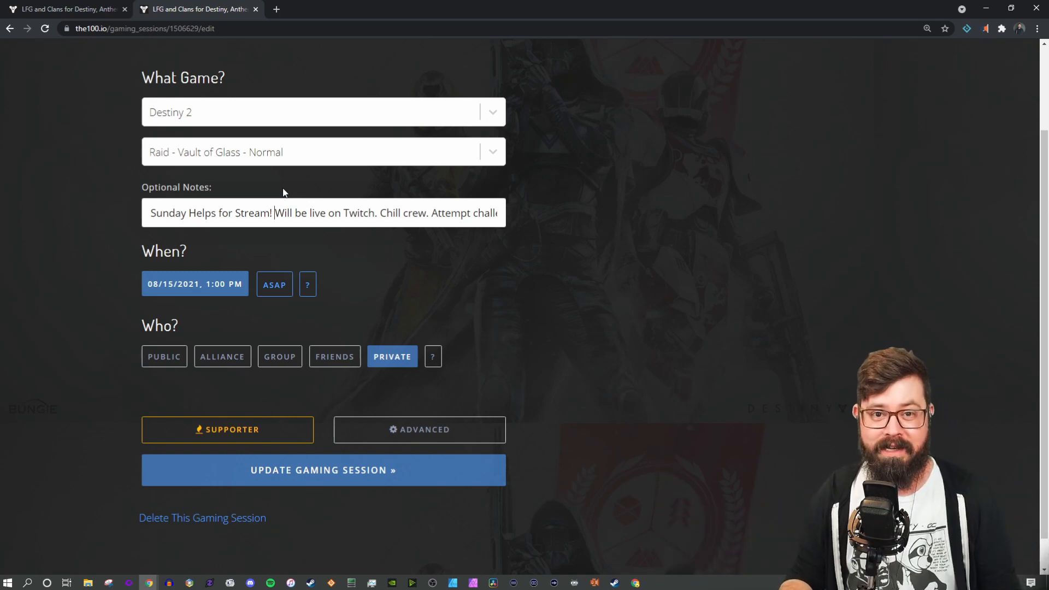
{"action": "mouse_move", "coordinate": [261, 256]}
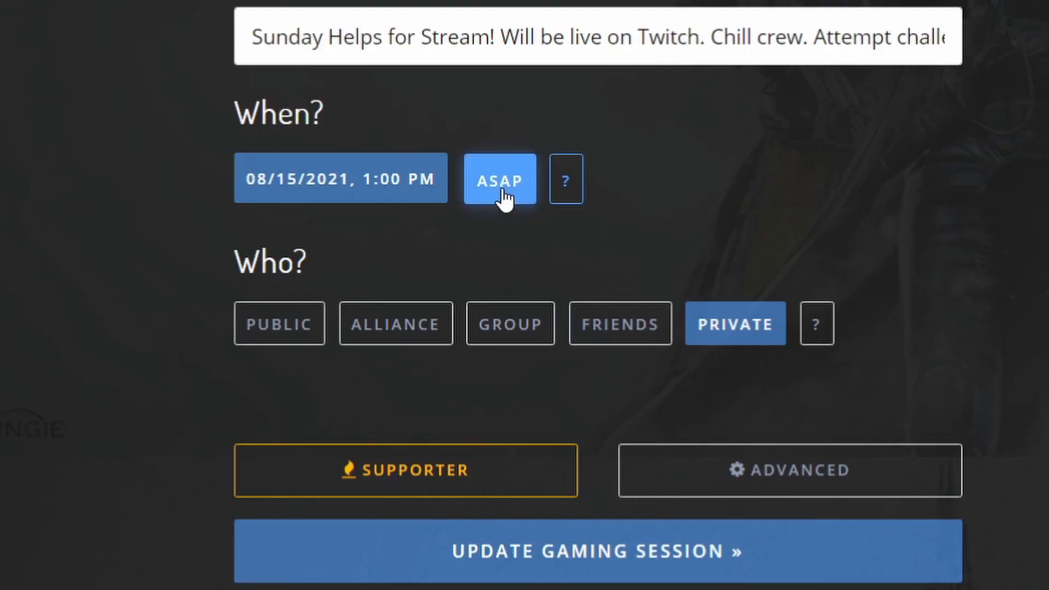
{"action": "left_click", "coordinate": [340, 179]}
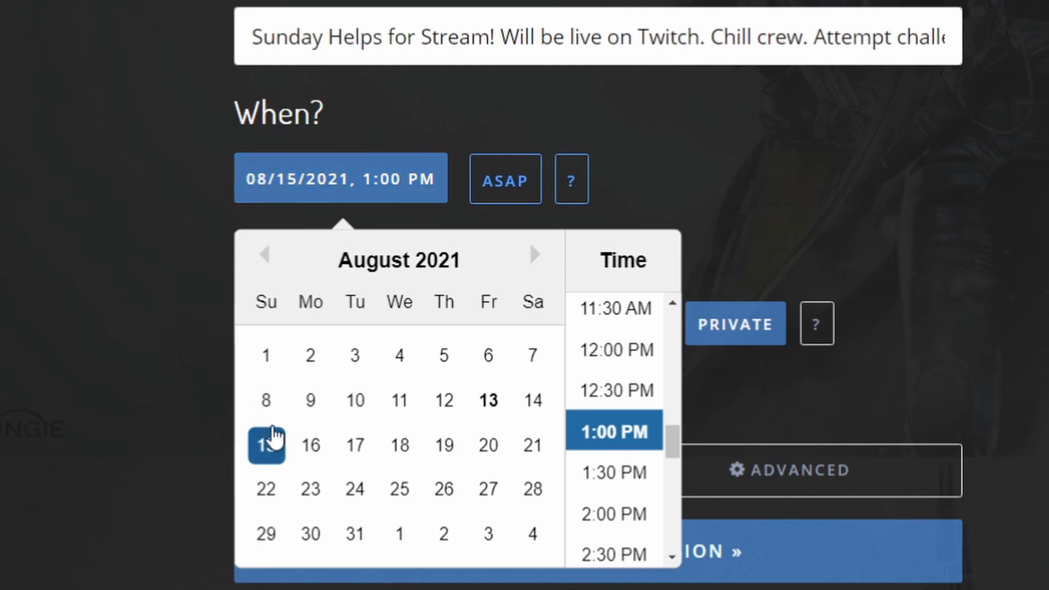
{"action": "mouse_move", "coordinate": [703, 218]}
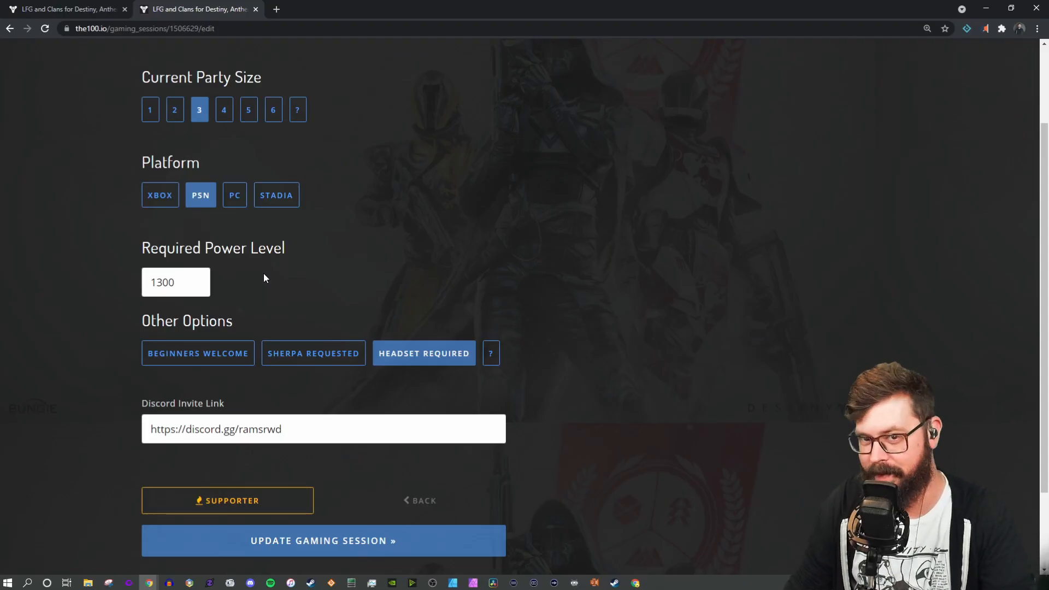
{"action": "mouse_move", "coordinate": [270, 279]}
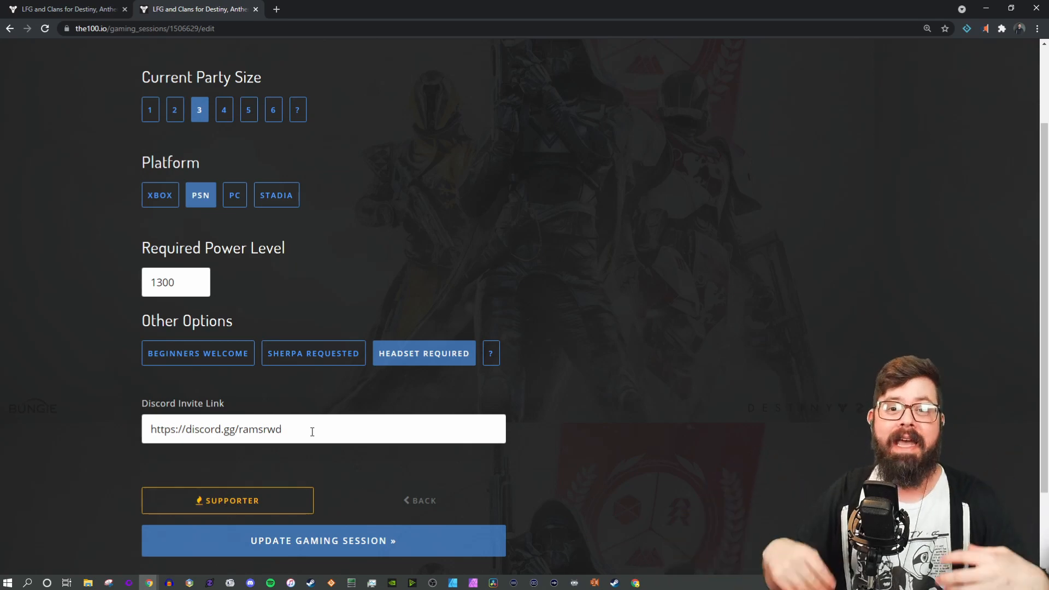
- Save the session and review its details page with the creator's player card and join options
{"action": "left_click", "coordinate": [323, 541]}
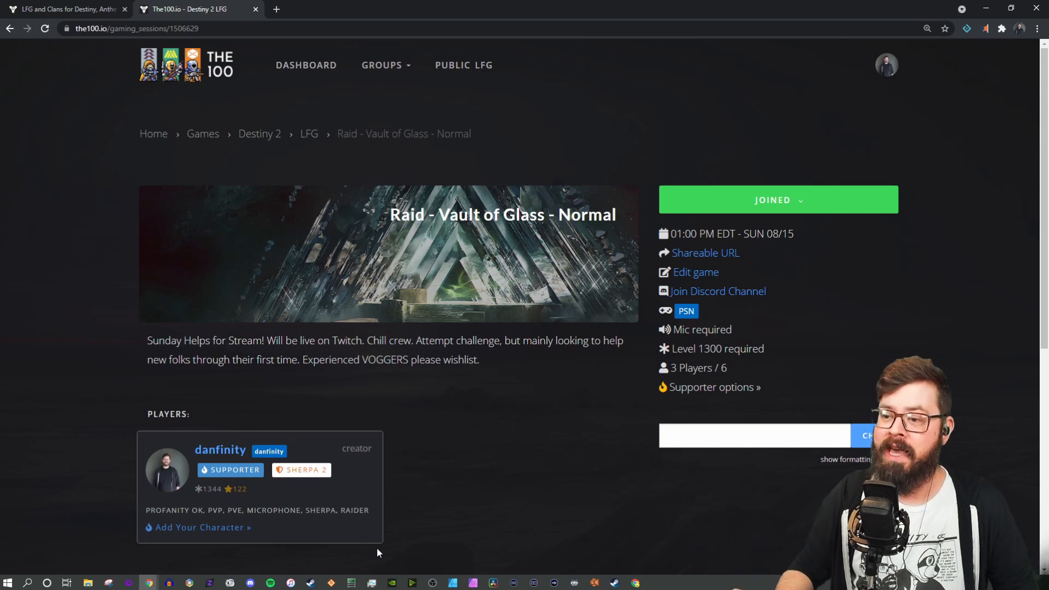
{"action": "mouse_move", "coordinate": [431, 499]}
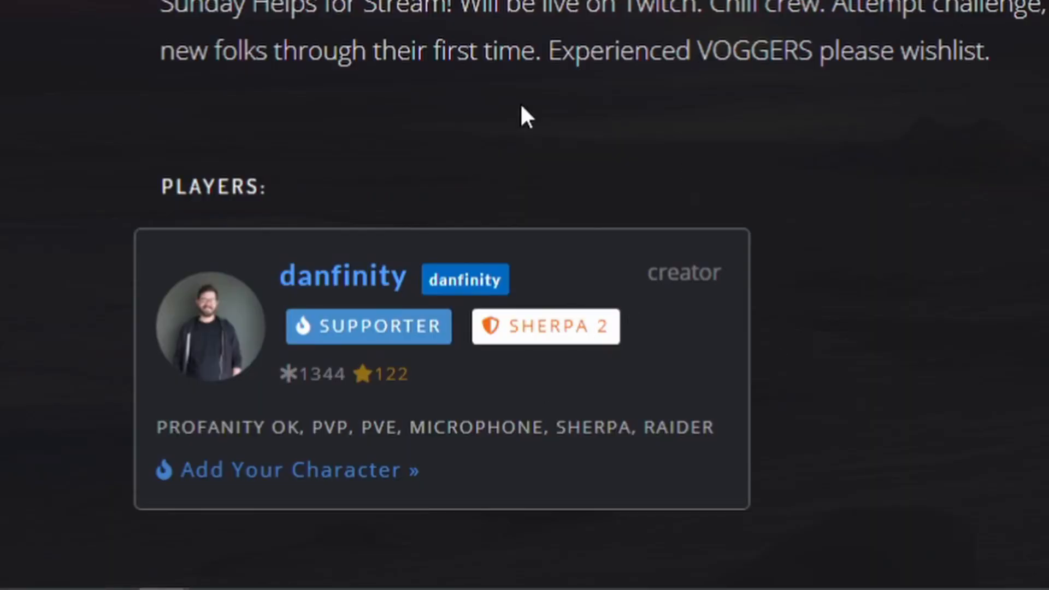
{"action": "scroll", "scroll_direction": "down", "scroll_amount": 3}
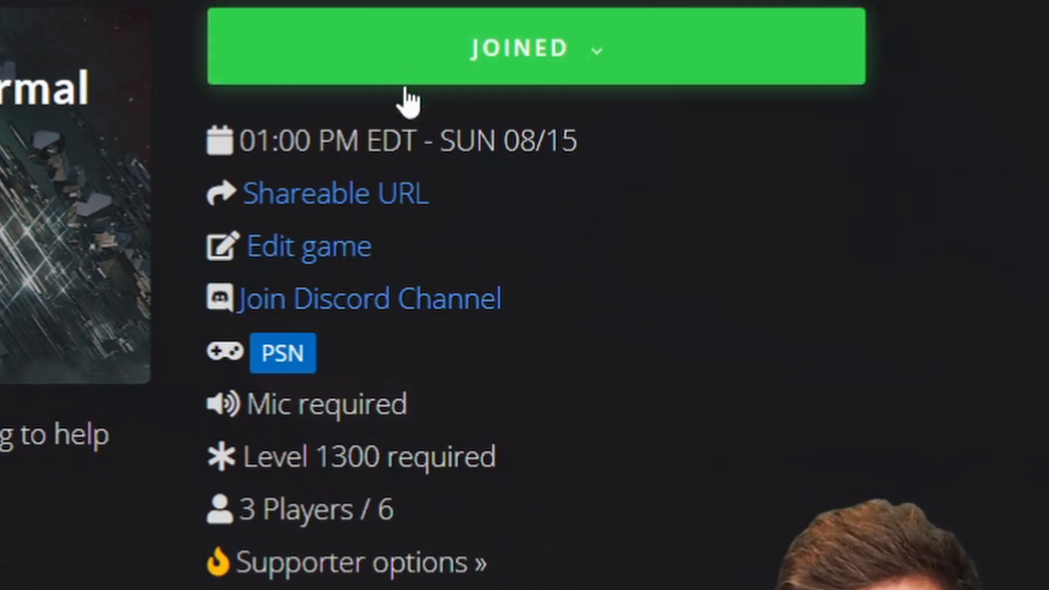
{"action": "mouse_move", "coordinate": [308, 255]}
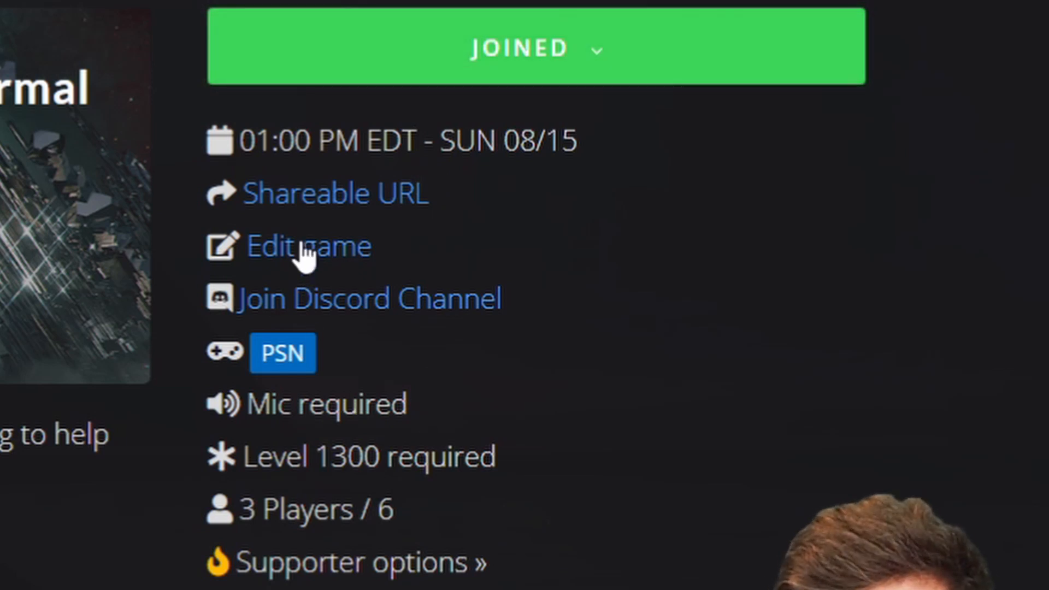
{"action": "mouse_move", "coordinate": [362, 198]}
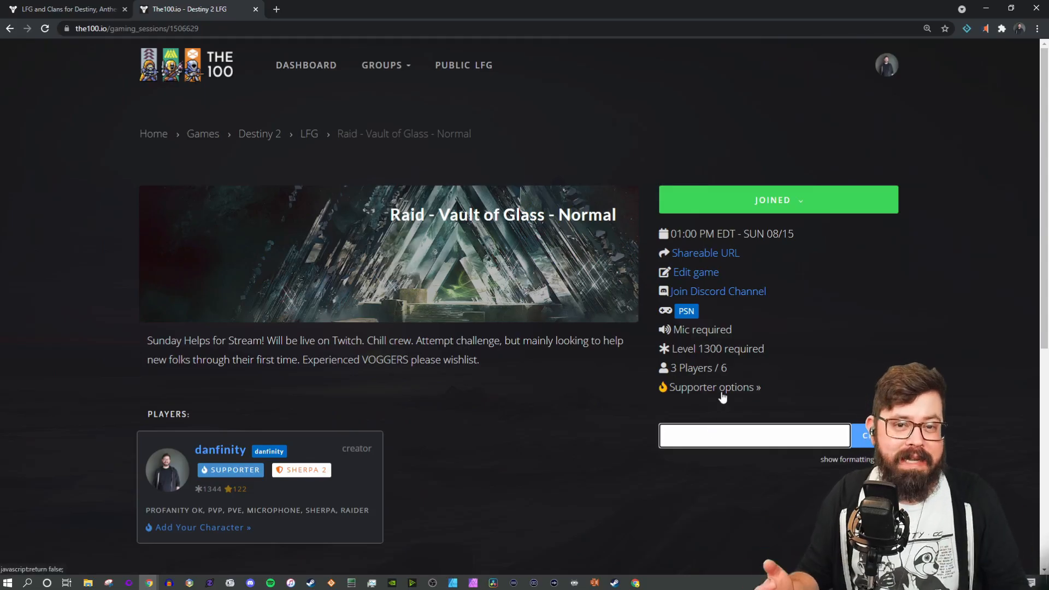
{"action": "mouse_move", "coordinate": [281, 395]}
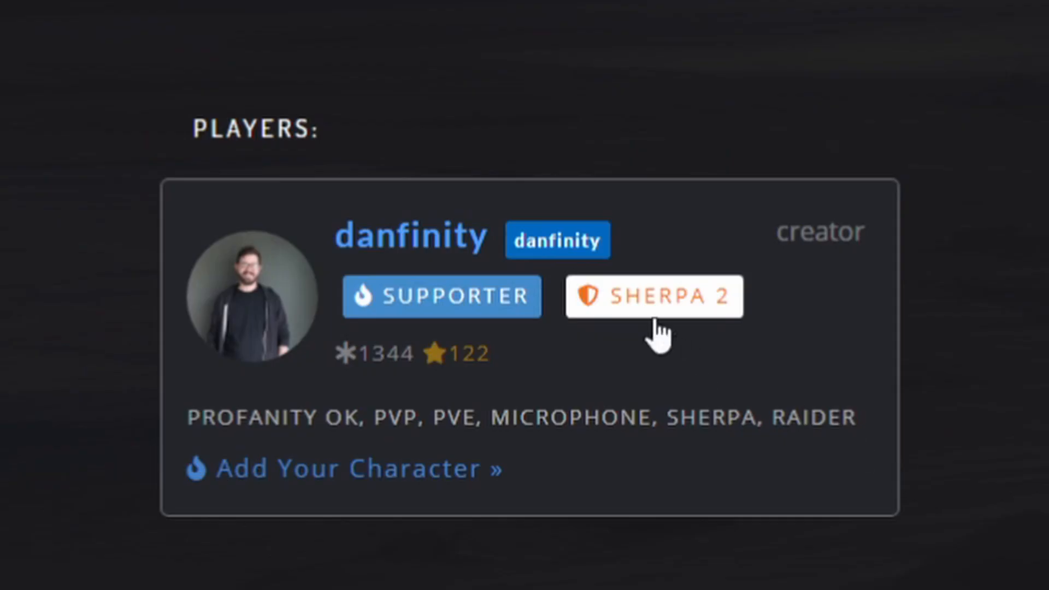
{"action": "mouse_move", "coordinate": [654, 296]}
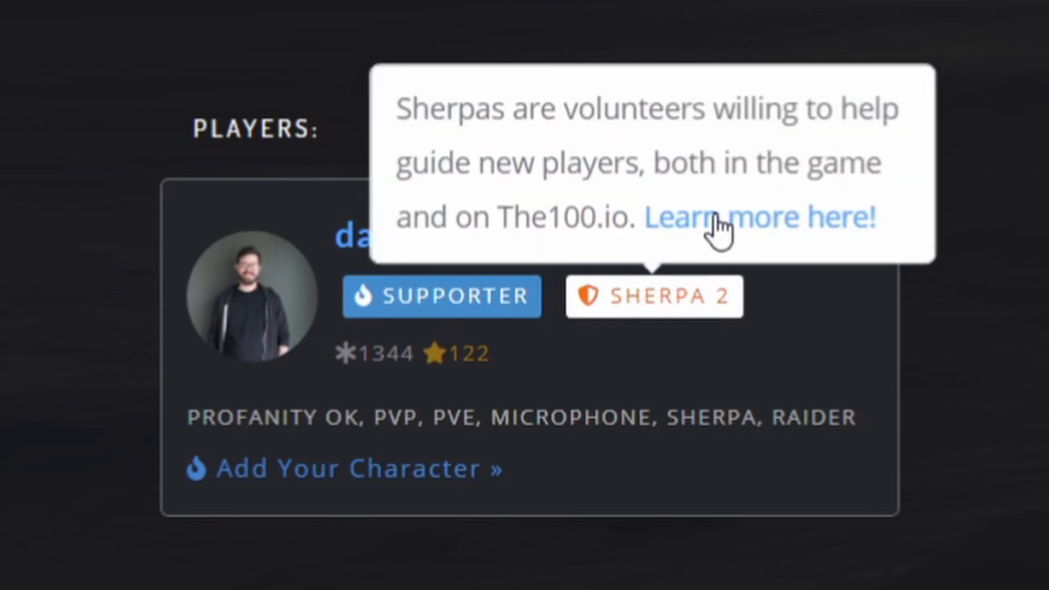
- View the Sherpa Program progress (rank 2, 28 points), then the Rookie HQ beginner games and sherpa chat
{"action": "left_click", "coordinate": [769, 217]}
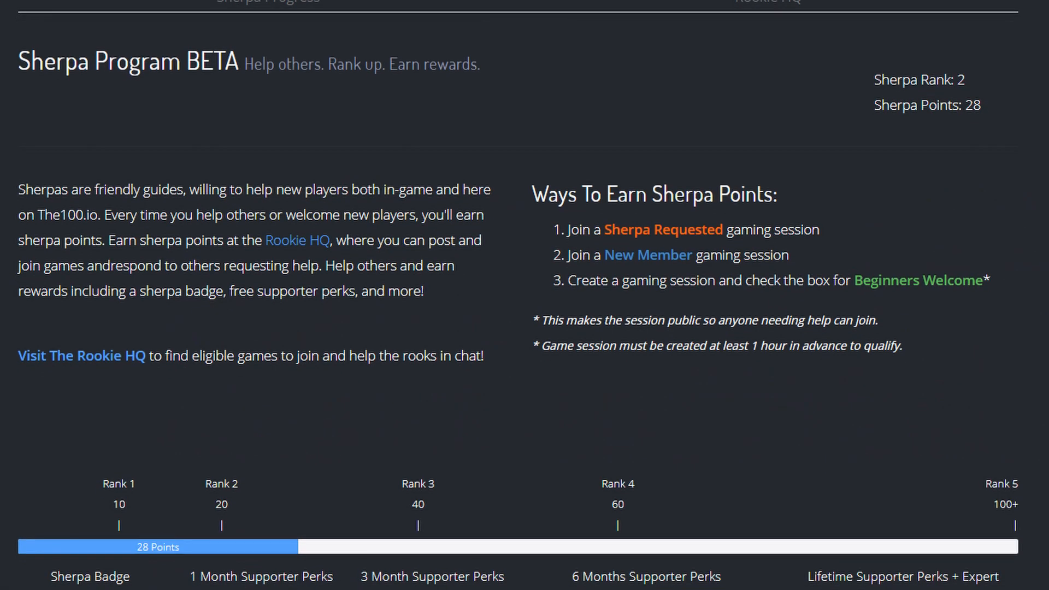
{"action": "scroll", "scroll_direction": "down", "scroll_amount": 3}
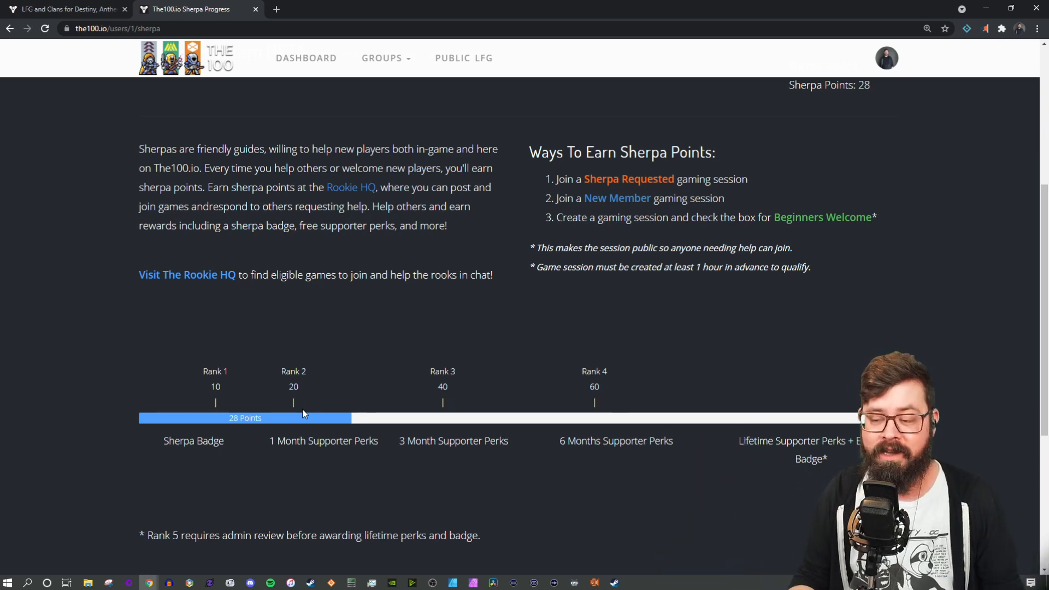
{"action": "mouse_move", "coordinate": [211, 221]}
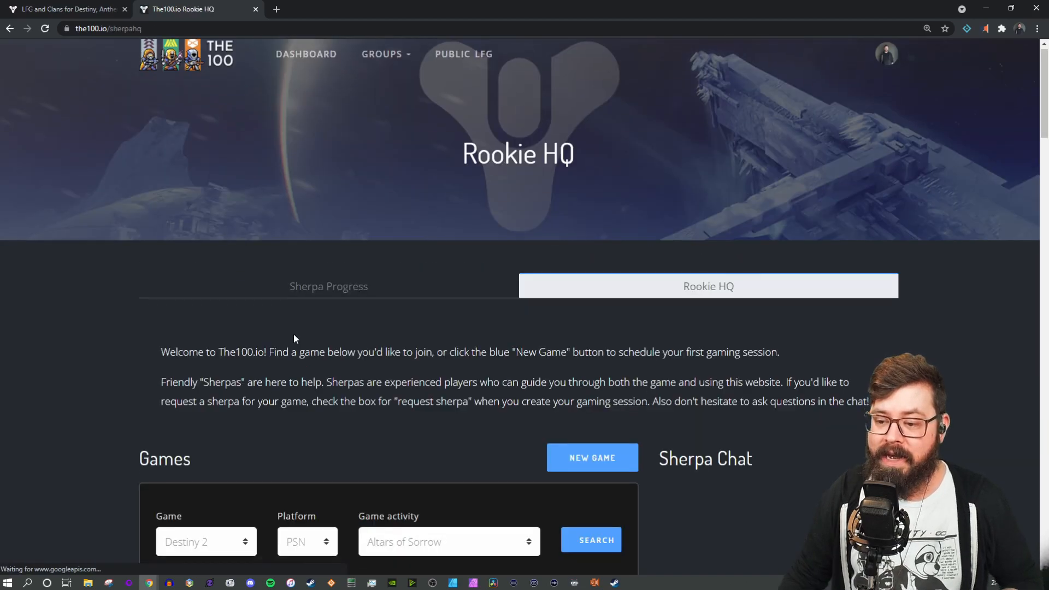
{"action": "scroll", "scroll_direction": "down", "scroll_amount": 3}
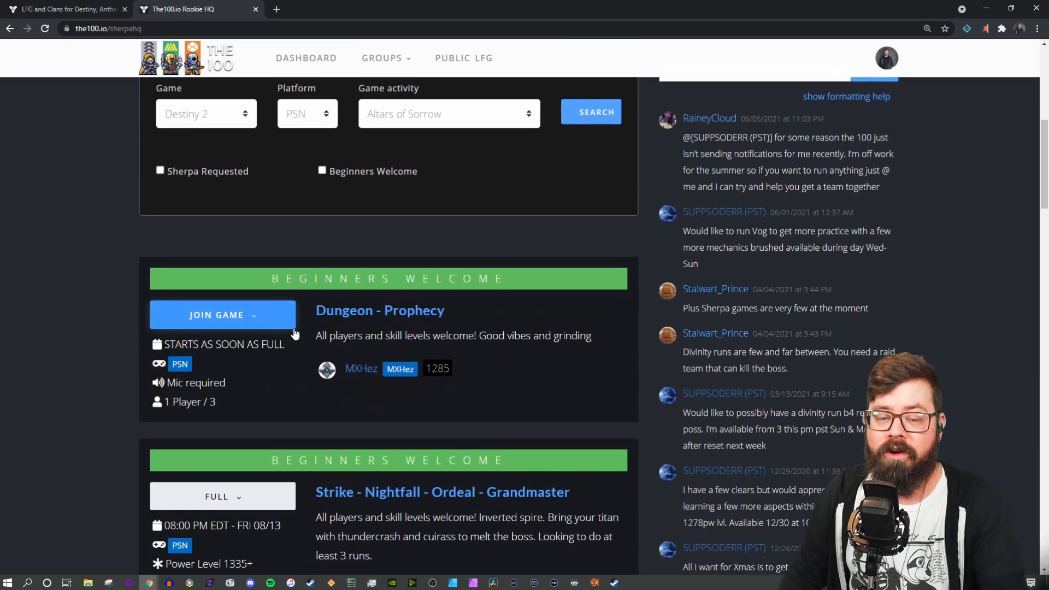